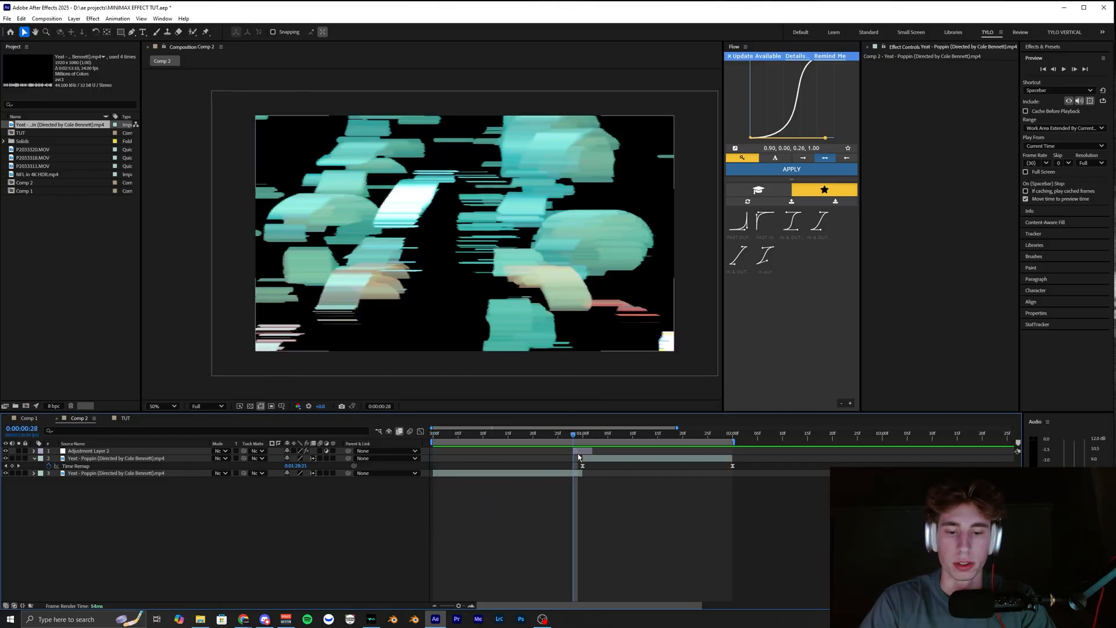
Show Adjustment Layer 2's Minimax, Luma Key, Scatter and Exposure settings, then scrub through the transition.
click(89, 450)
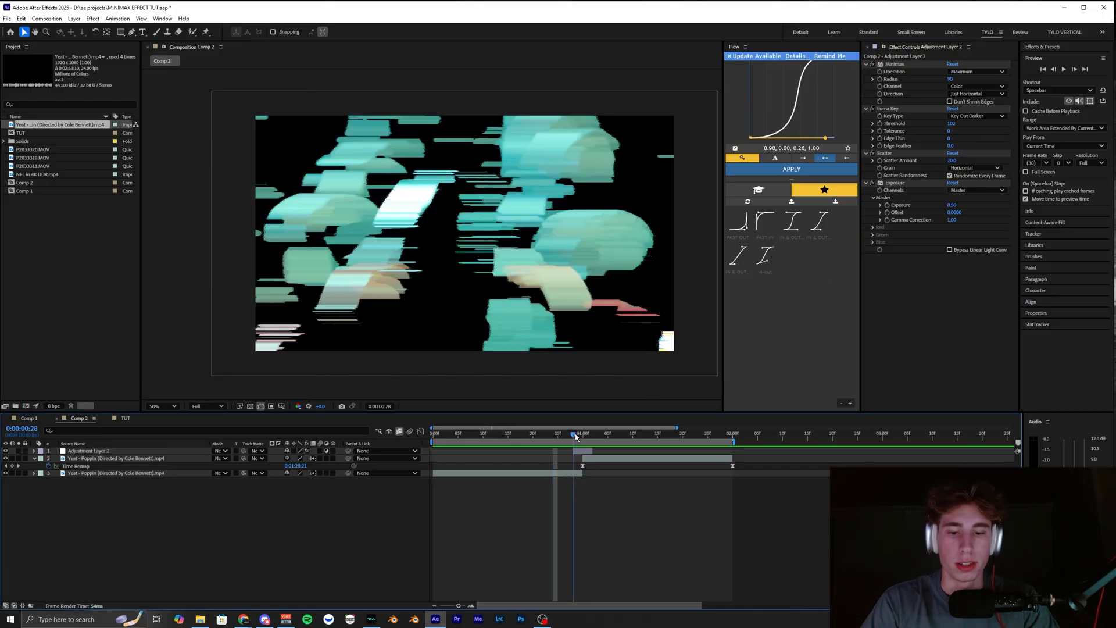
click(532, 432)
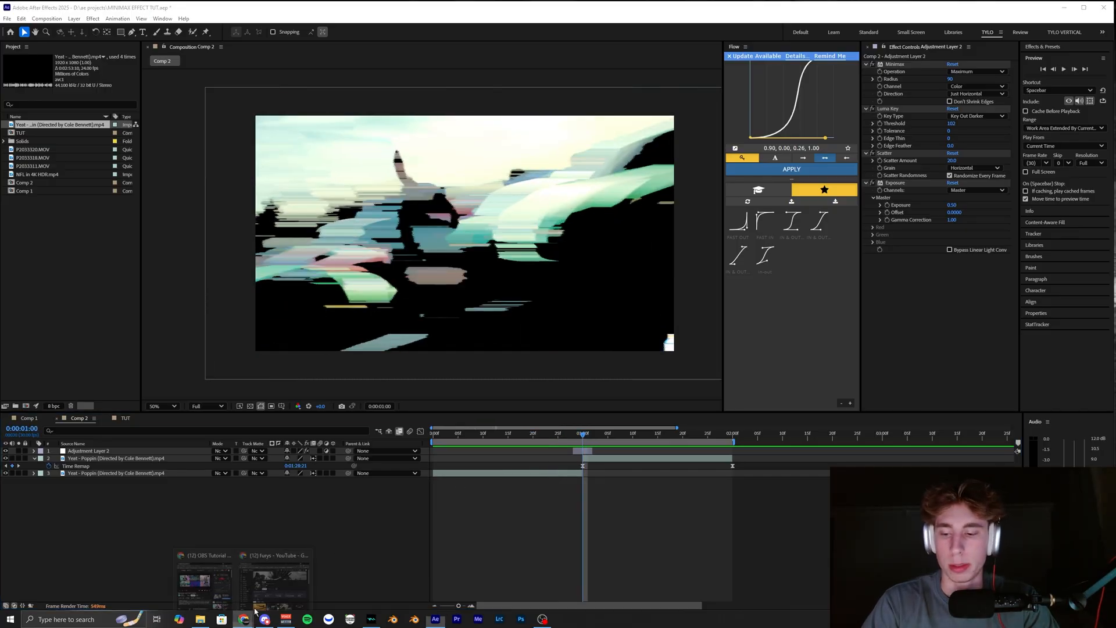
Browse the furys YouTube channel page and scroll through its video list.
click(275, 580)
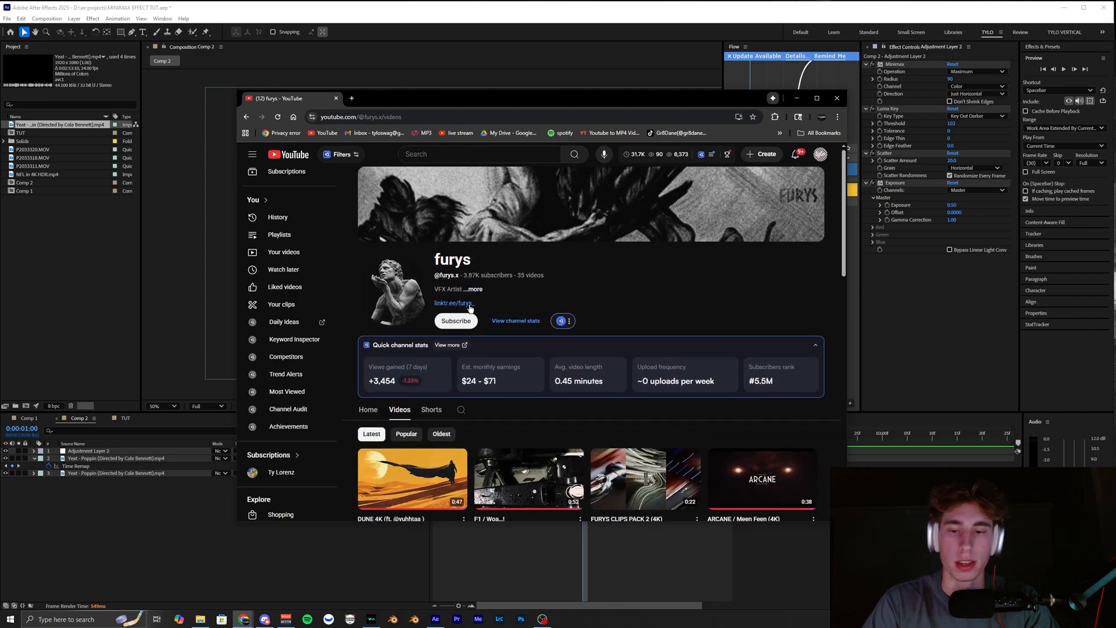
scroll(down, 3)
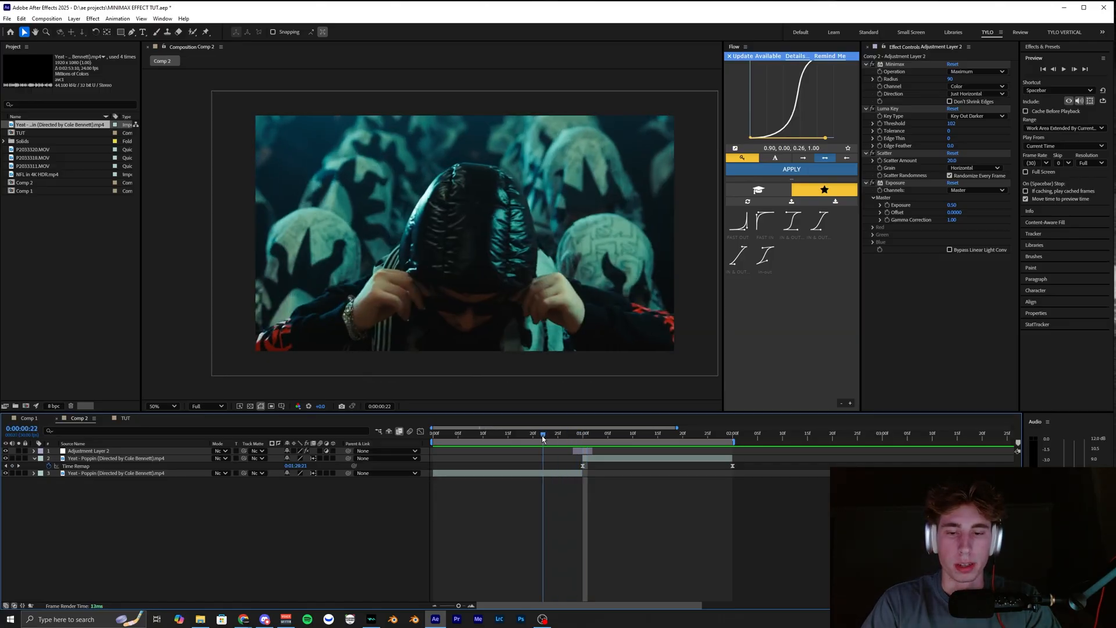
Open the TUT composition containing the two stacked Yeet clips.
click(573, 434)
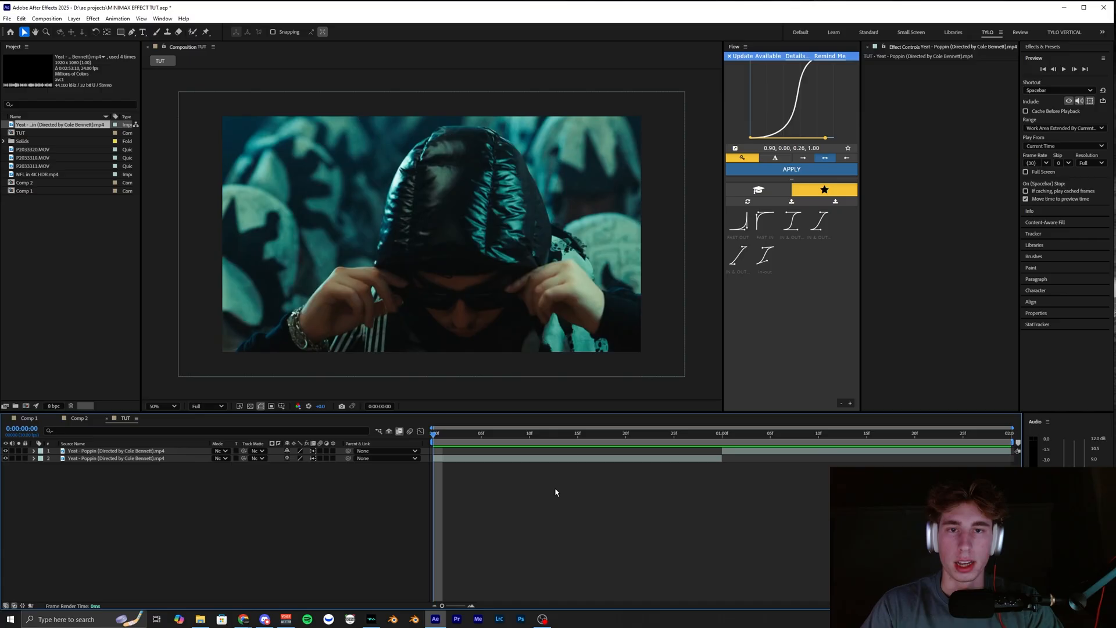
Add a few-frame adjustment layer above the two Yeet clips around their cut.
click(710, 432)
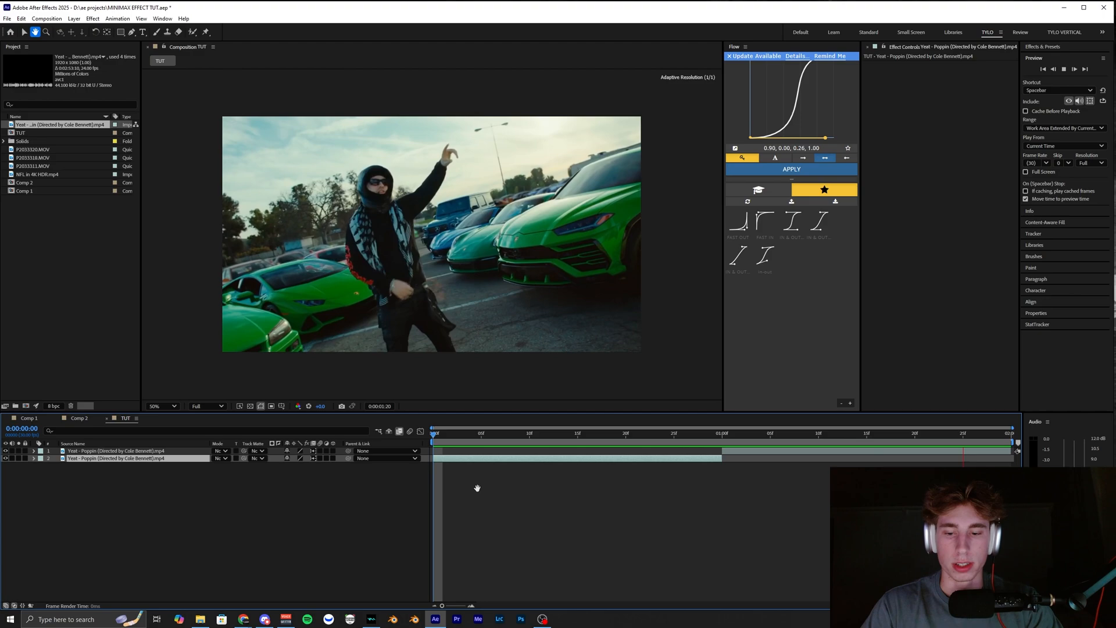
click(684, 432)
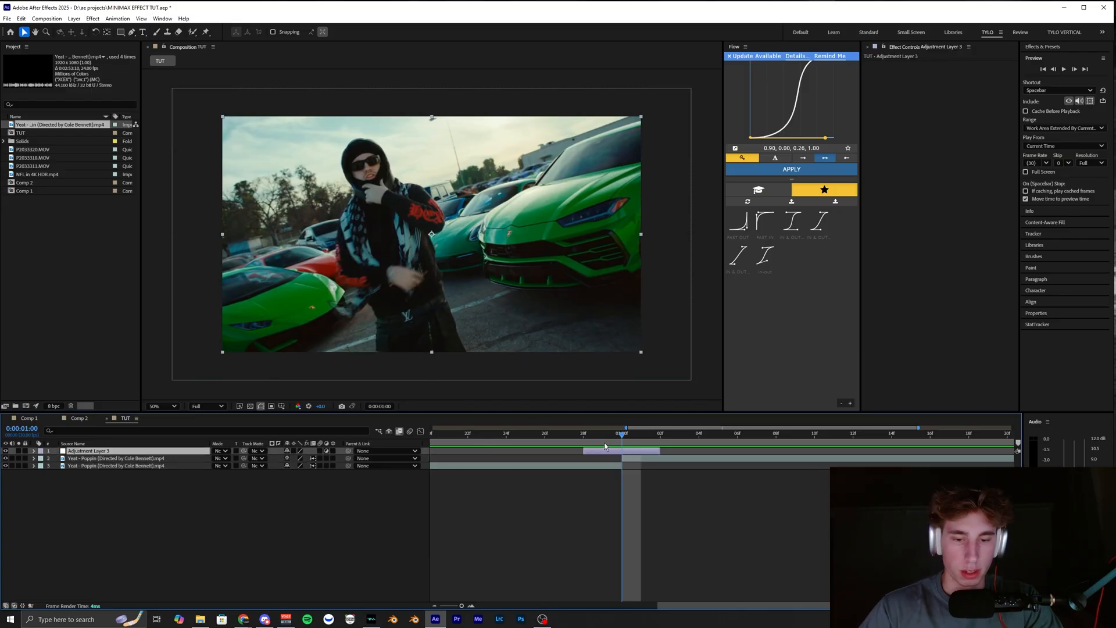
Apply Minimax to the adjustment layer, spreading horizontally only, at the frame before the cut.
drag(624, 432, 603, 432)
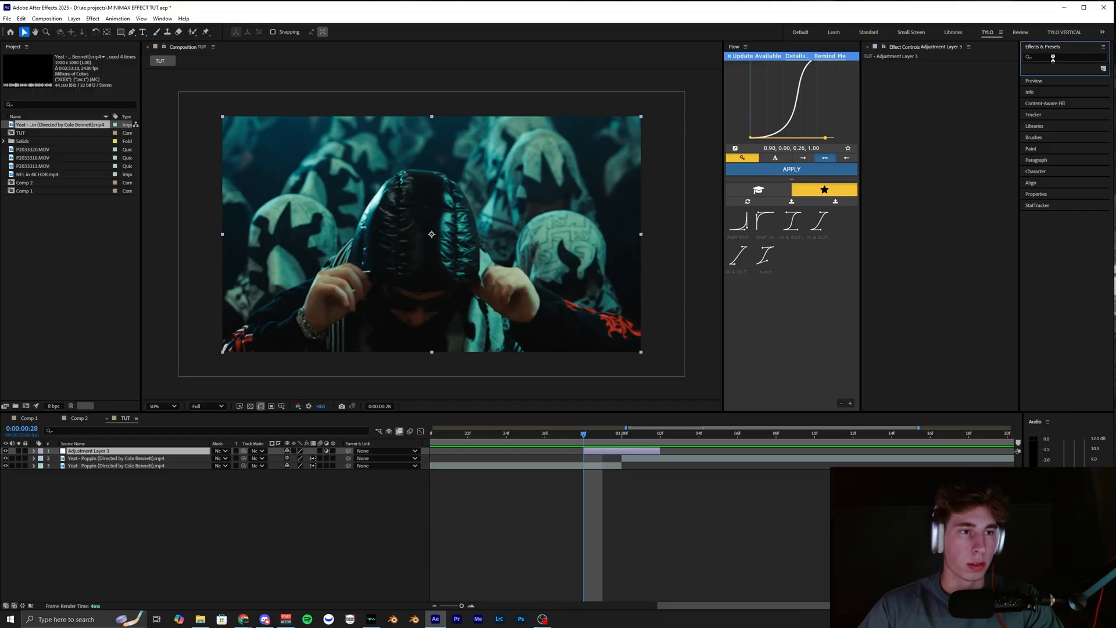
click(1060, 56)
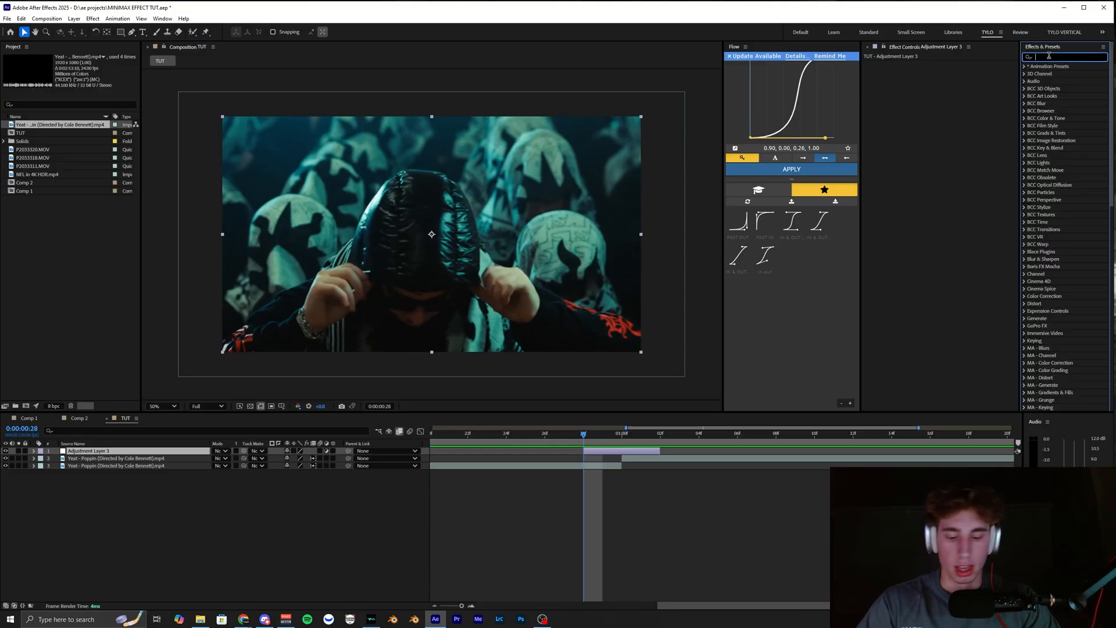
text(minimax)
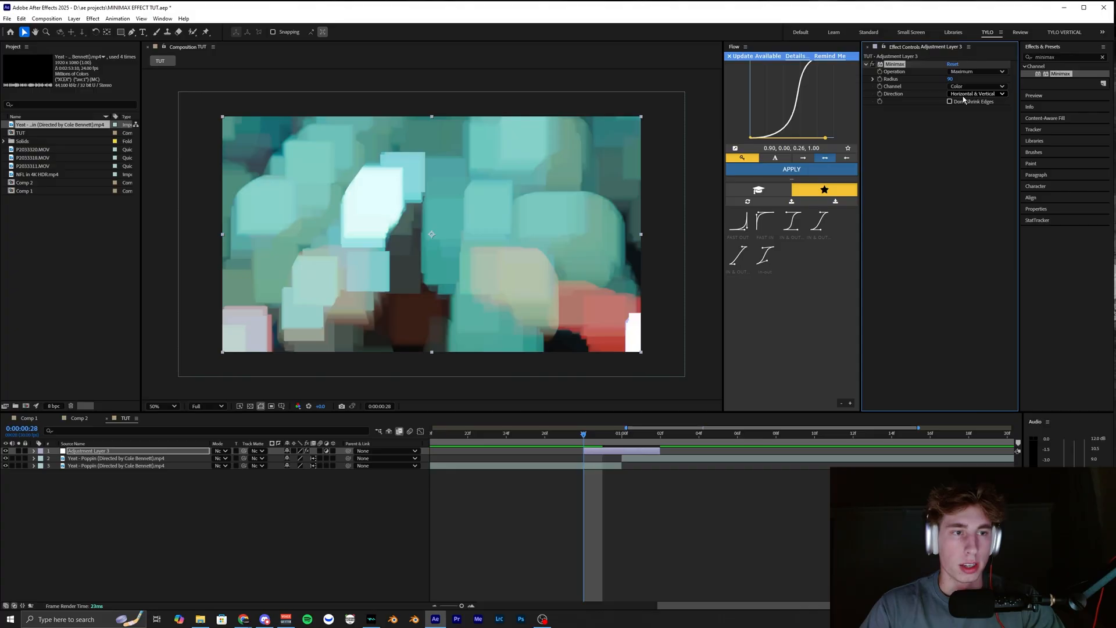
click(977, 93)
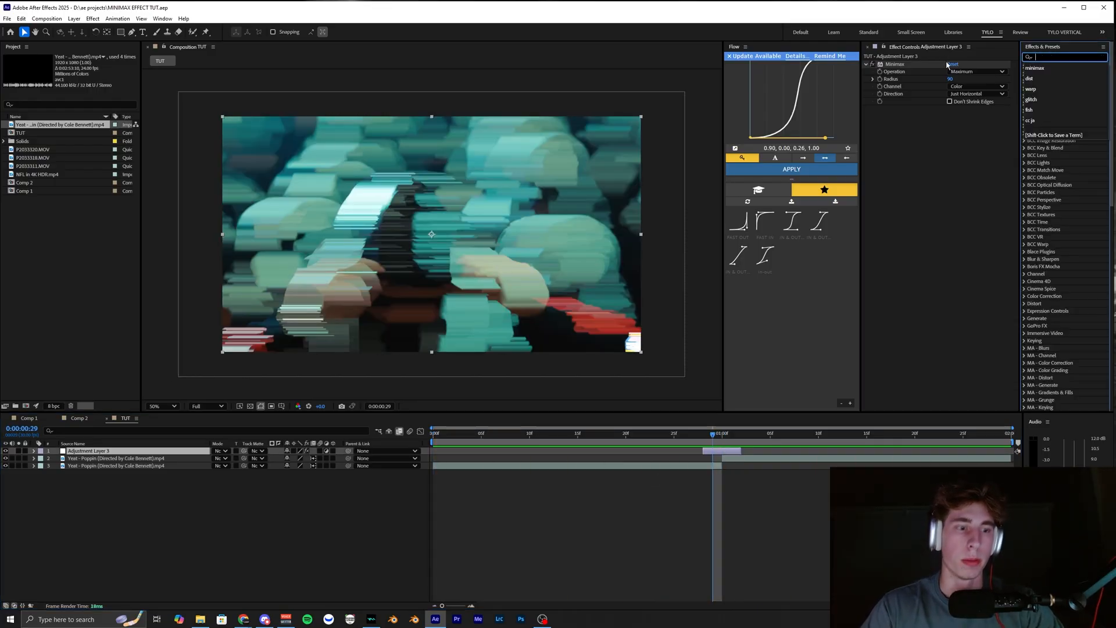
Apply Luma Key (Key Out Darker, threshold 65) and Scatter, then look up Exposure.
text(luma)
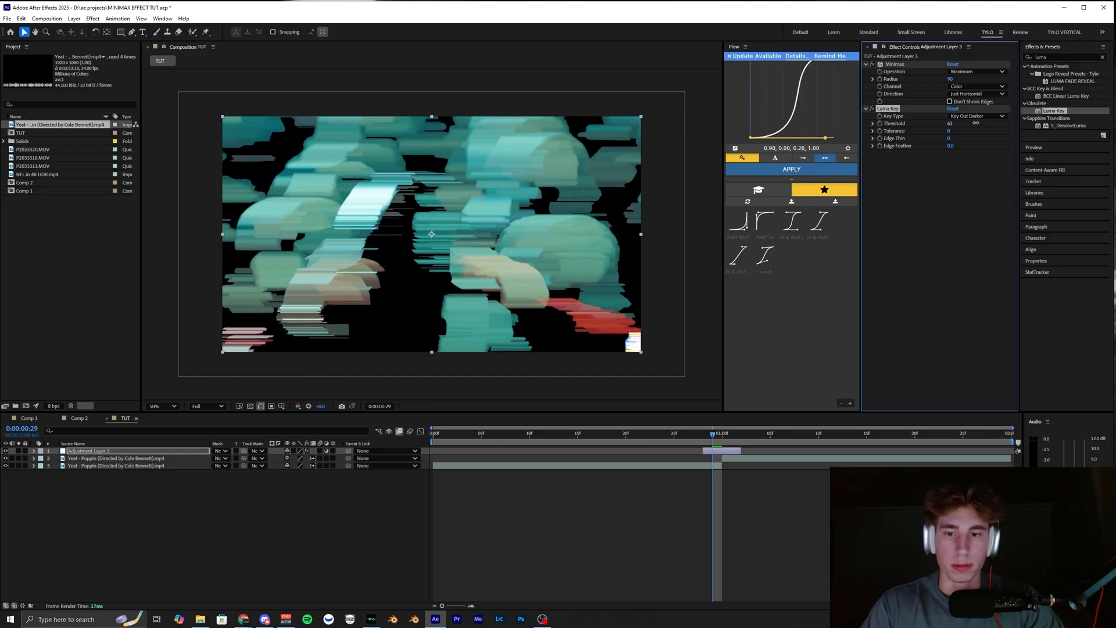
text(s)
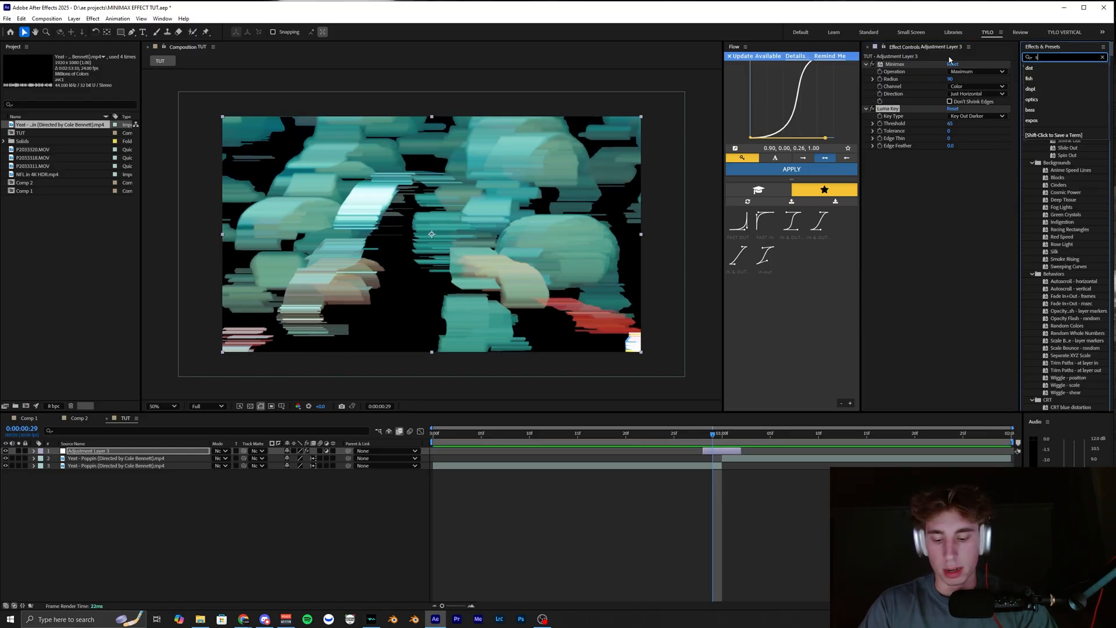
text(scatter)
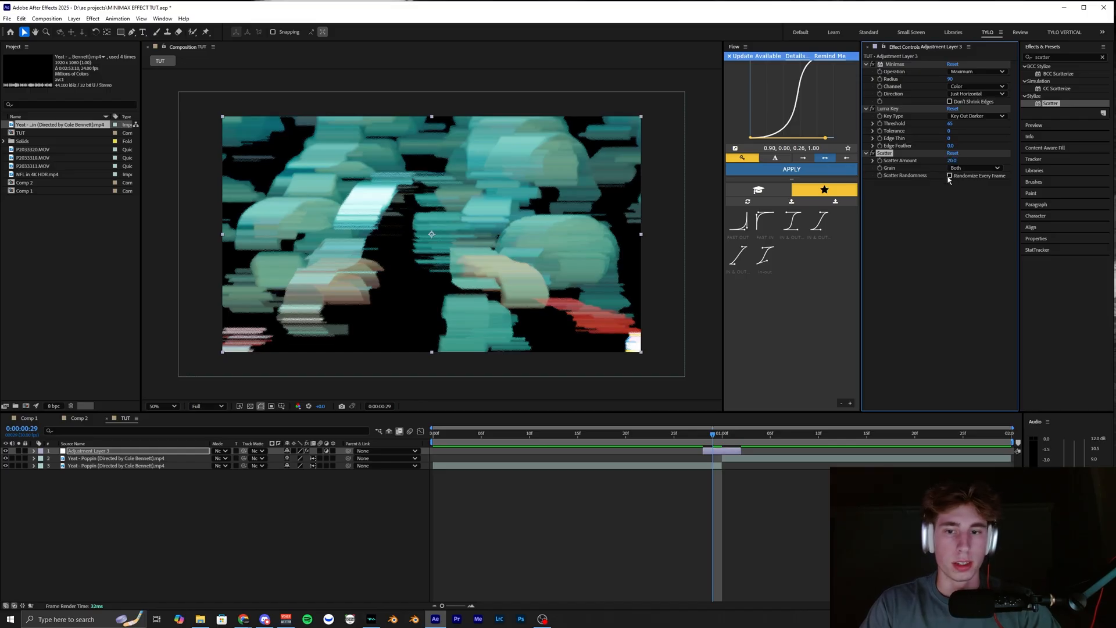
text(expos)
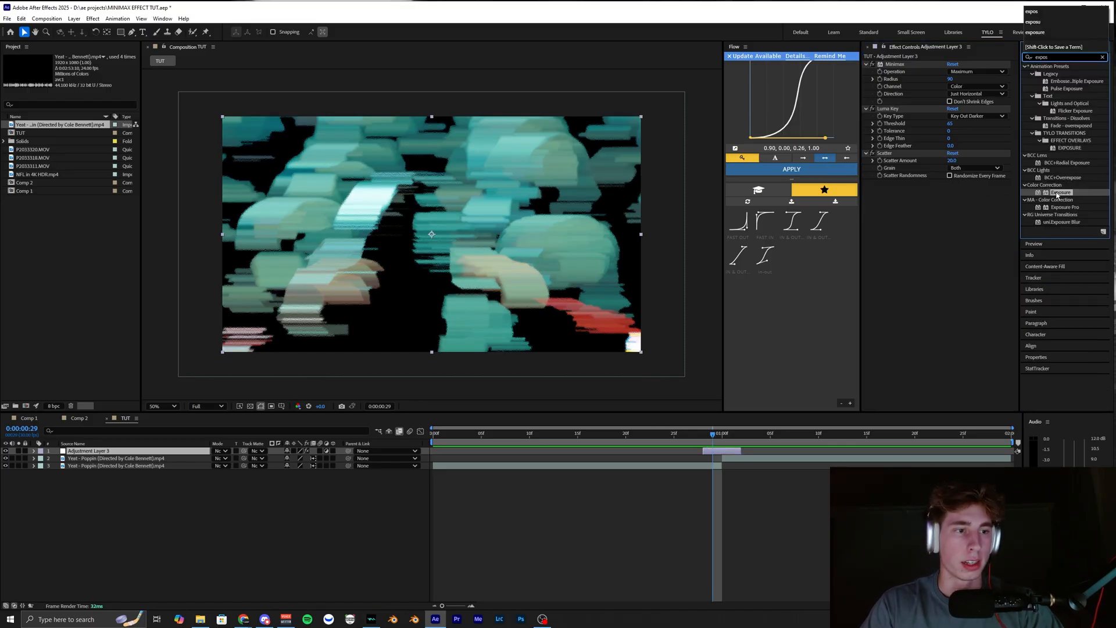